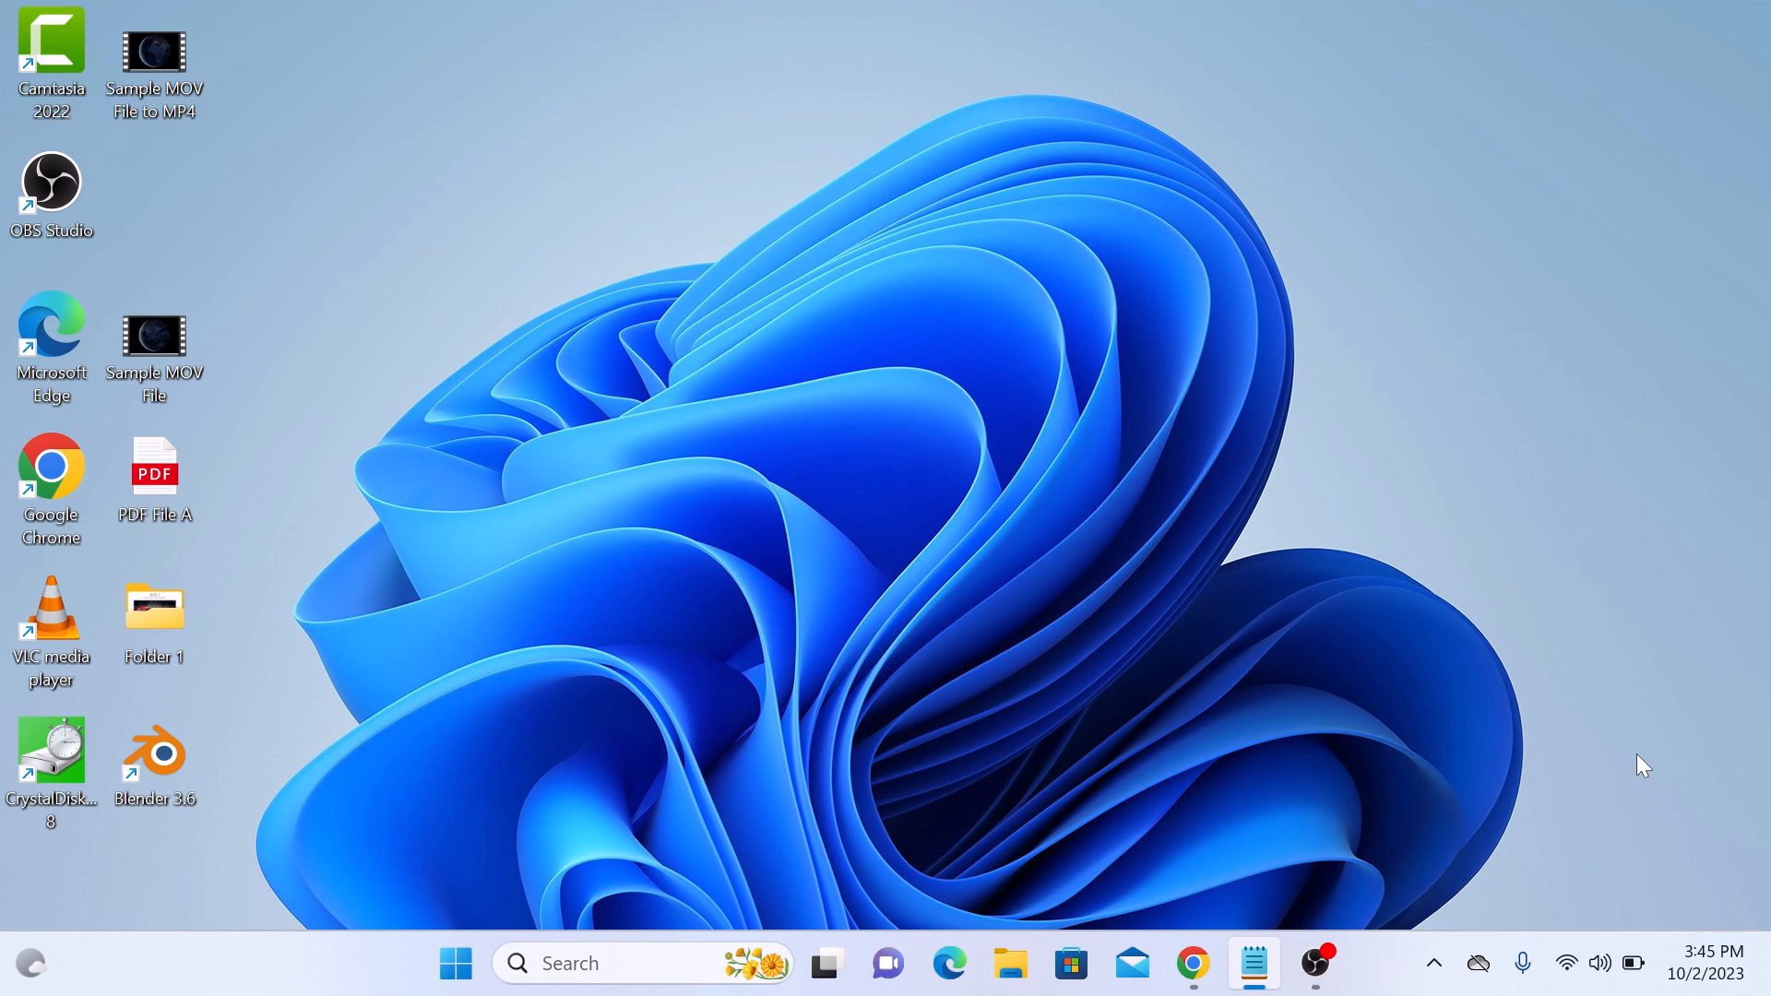
mouse_move(1616, 746)
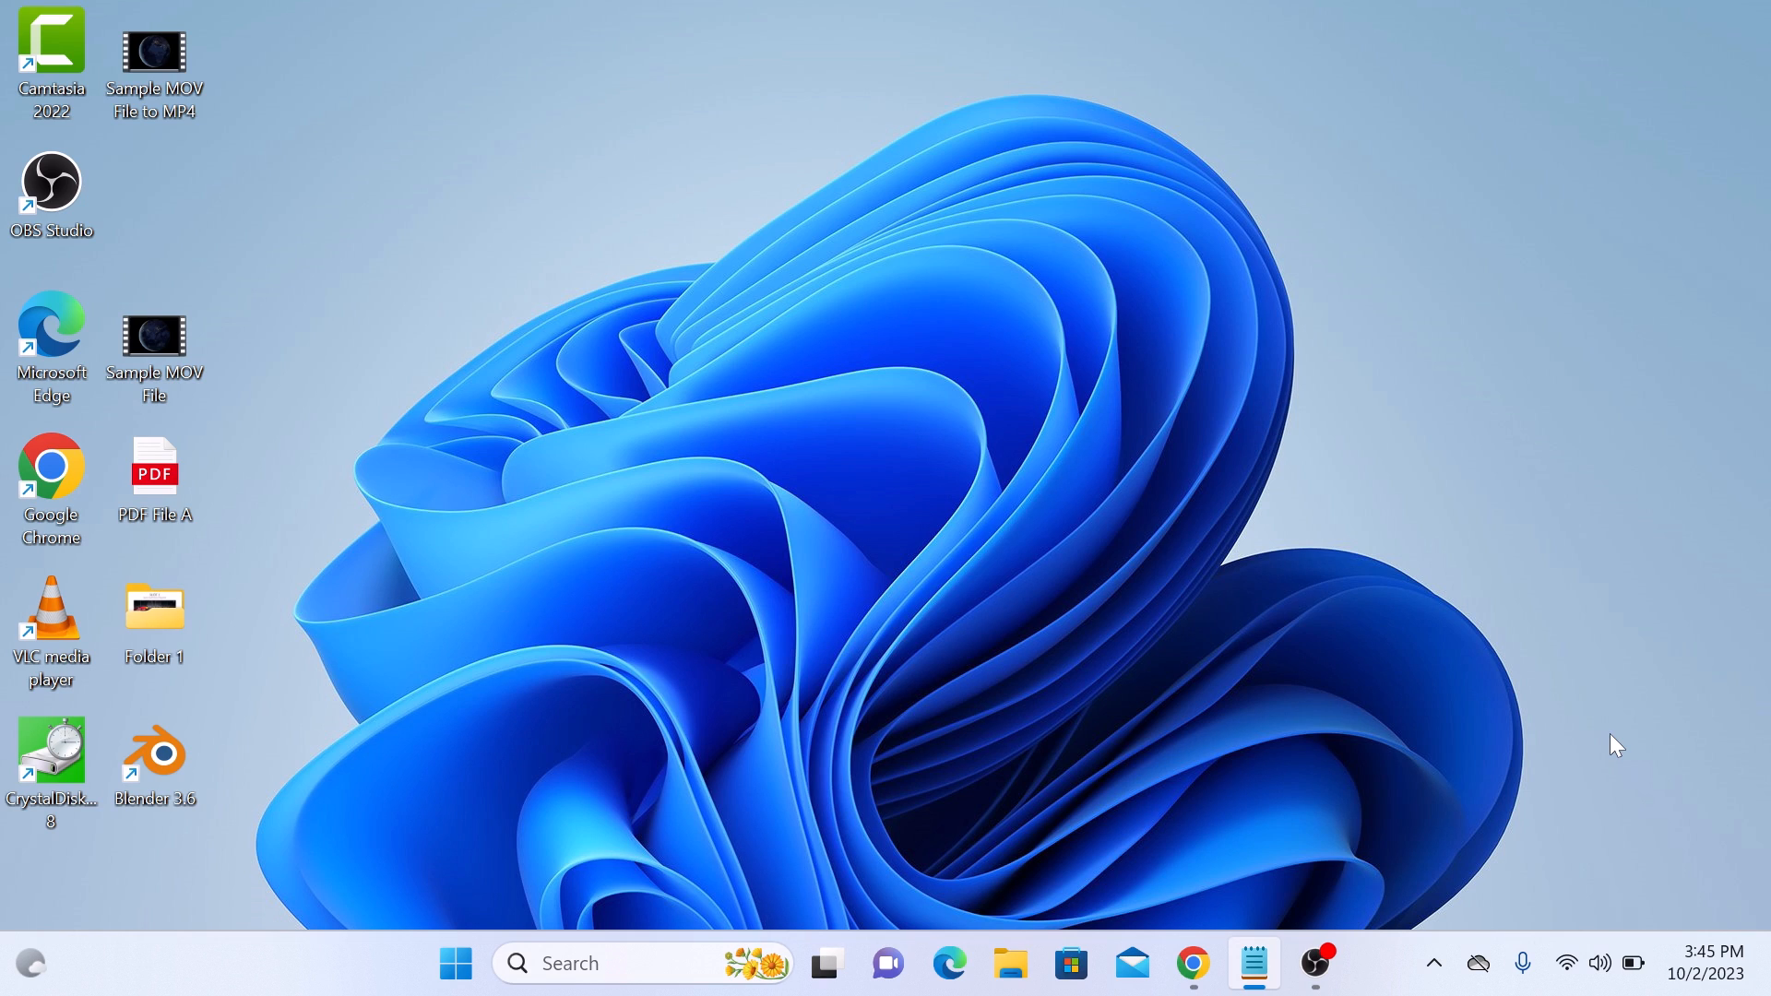
mouse_move(1409, 754)
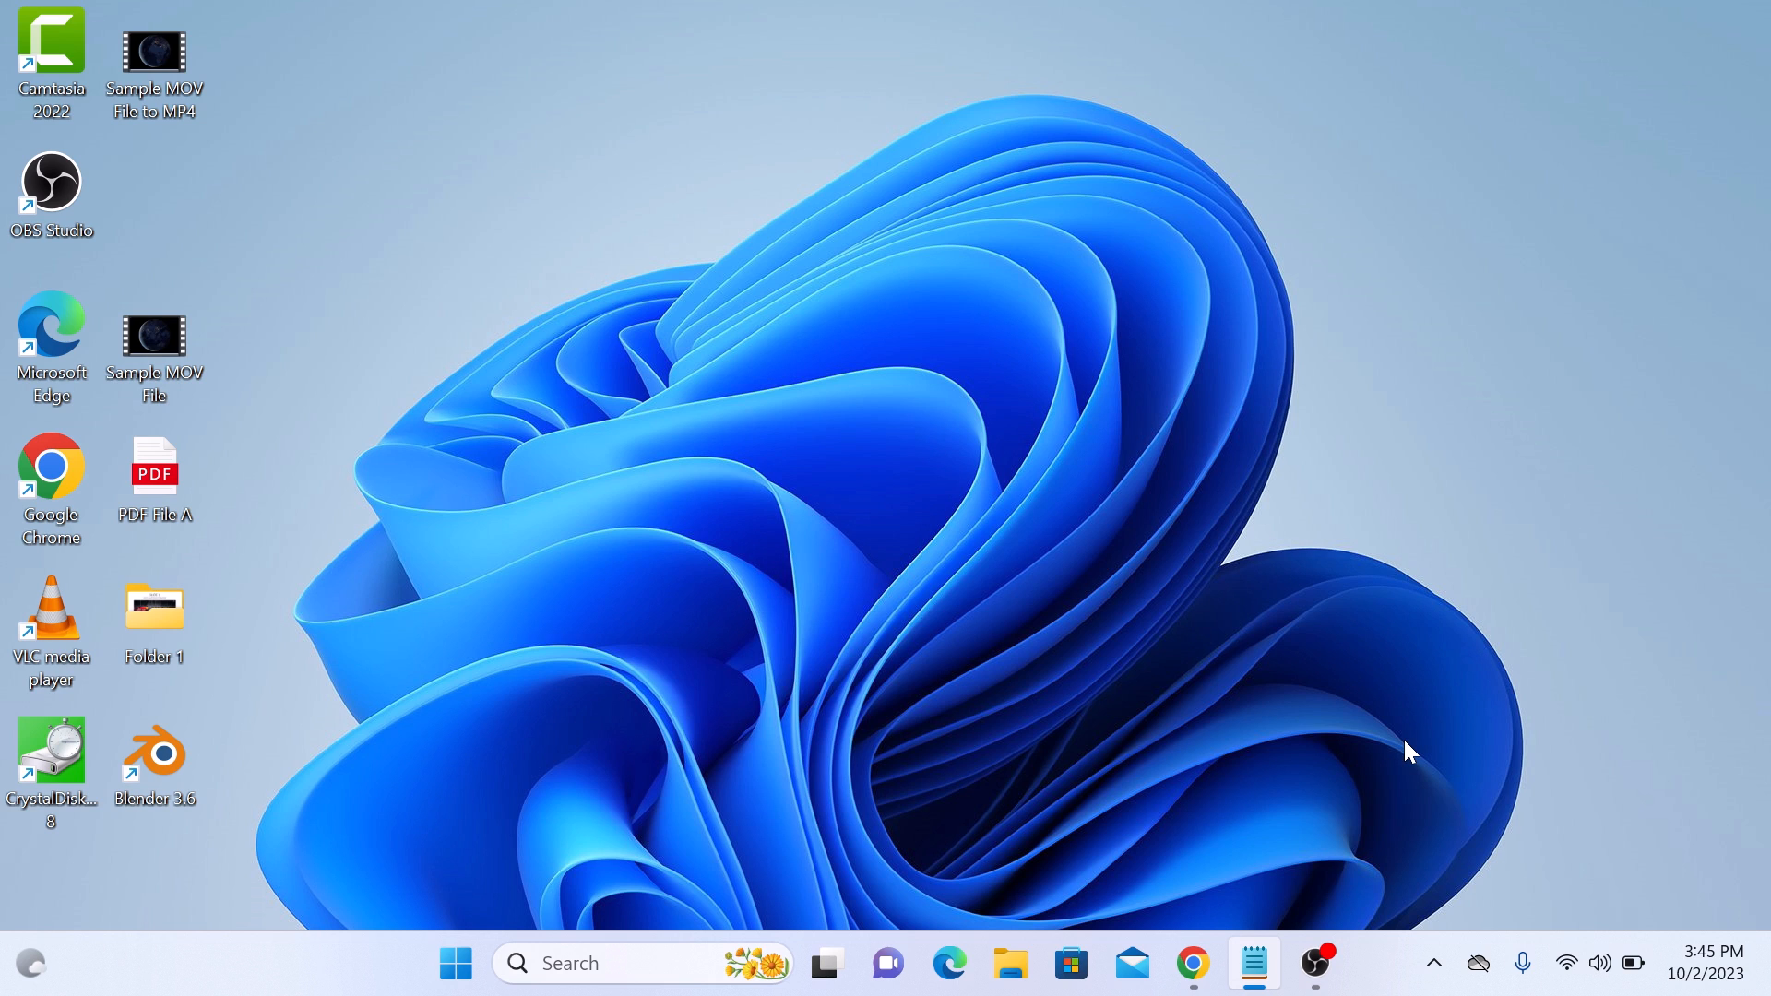
mouse_move(1218, 948)
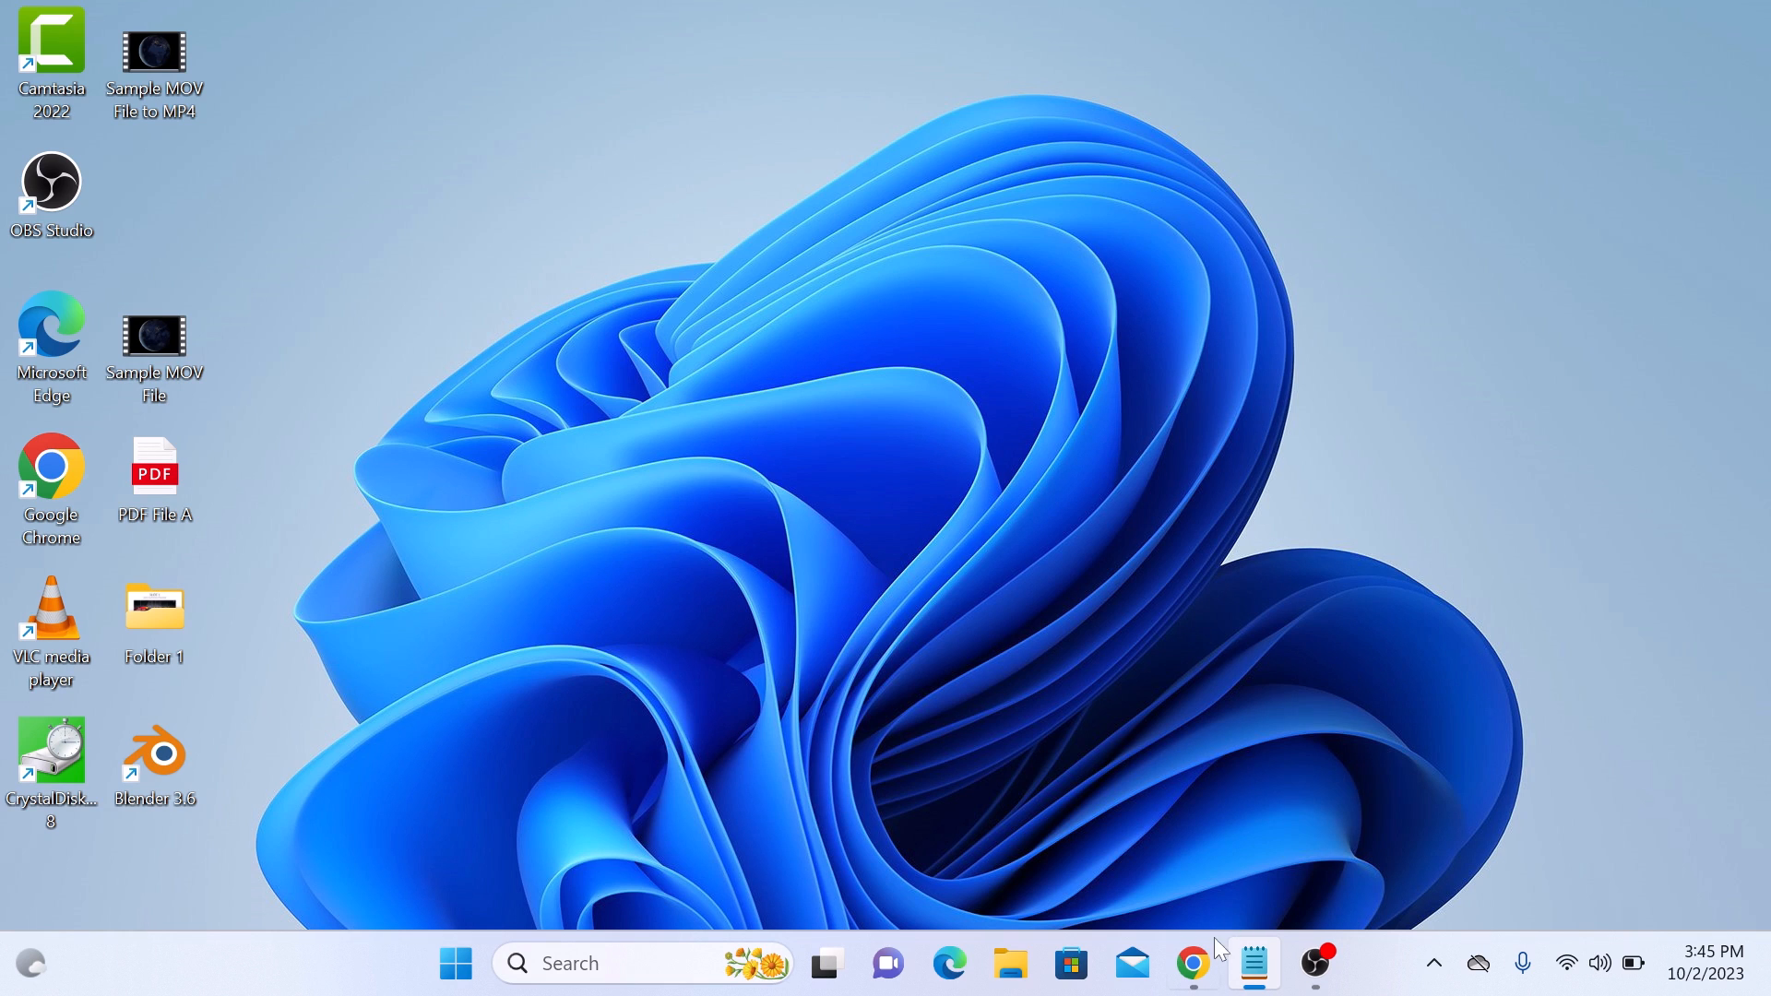
Bring up Chrome on store.steampowered.com and go to the Install Steam page.
click(1194, 963)
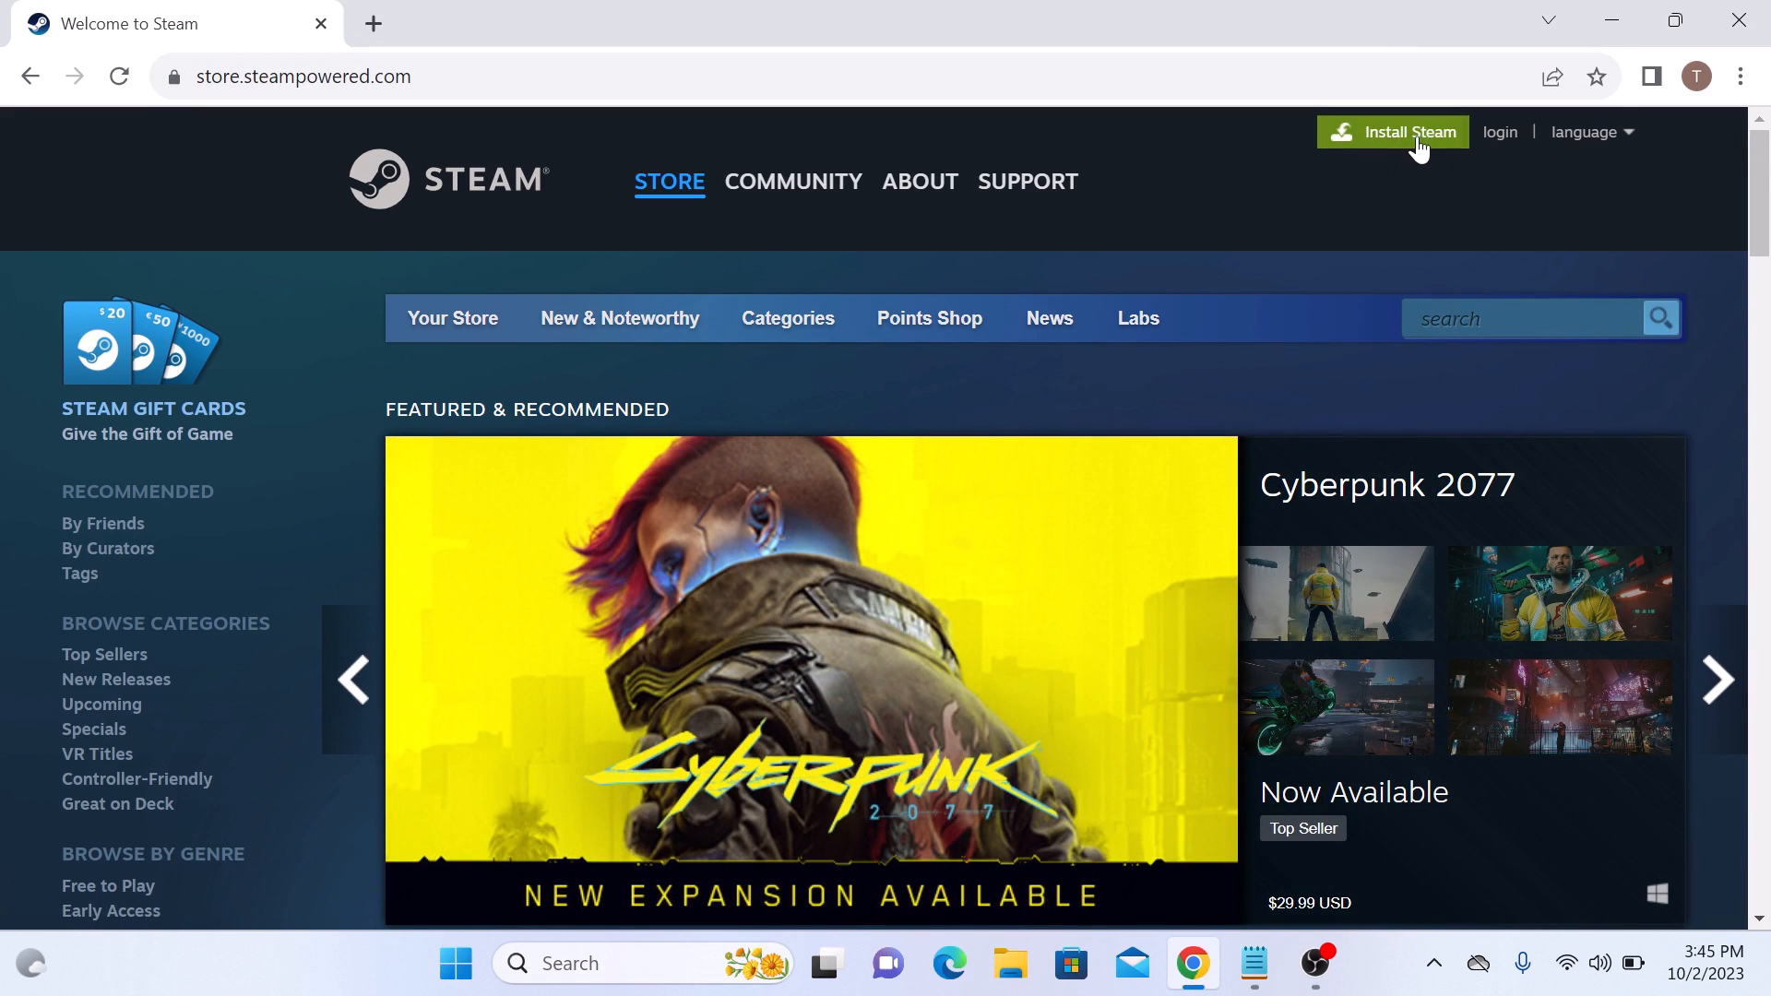
click(919, 180)
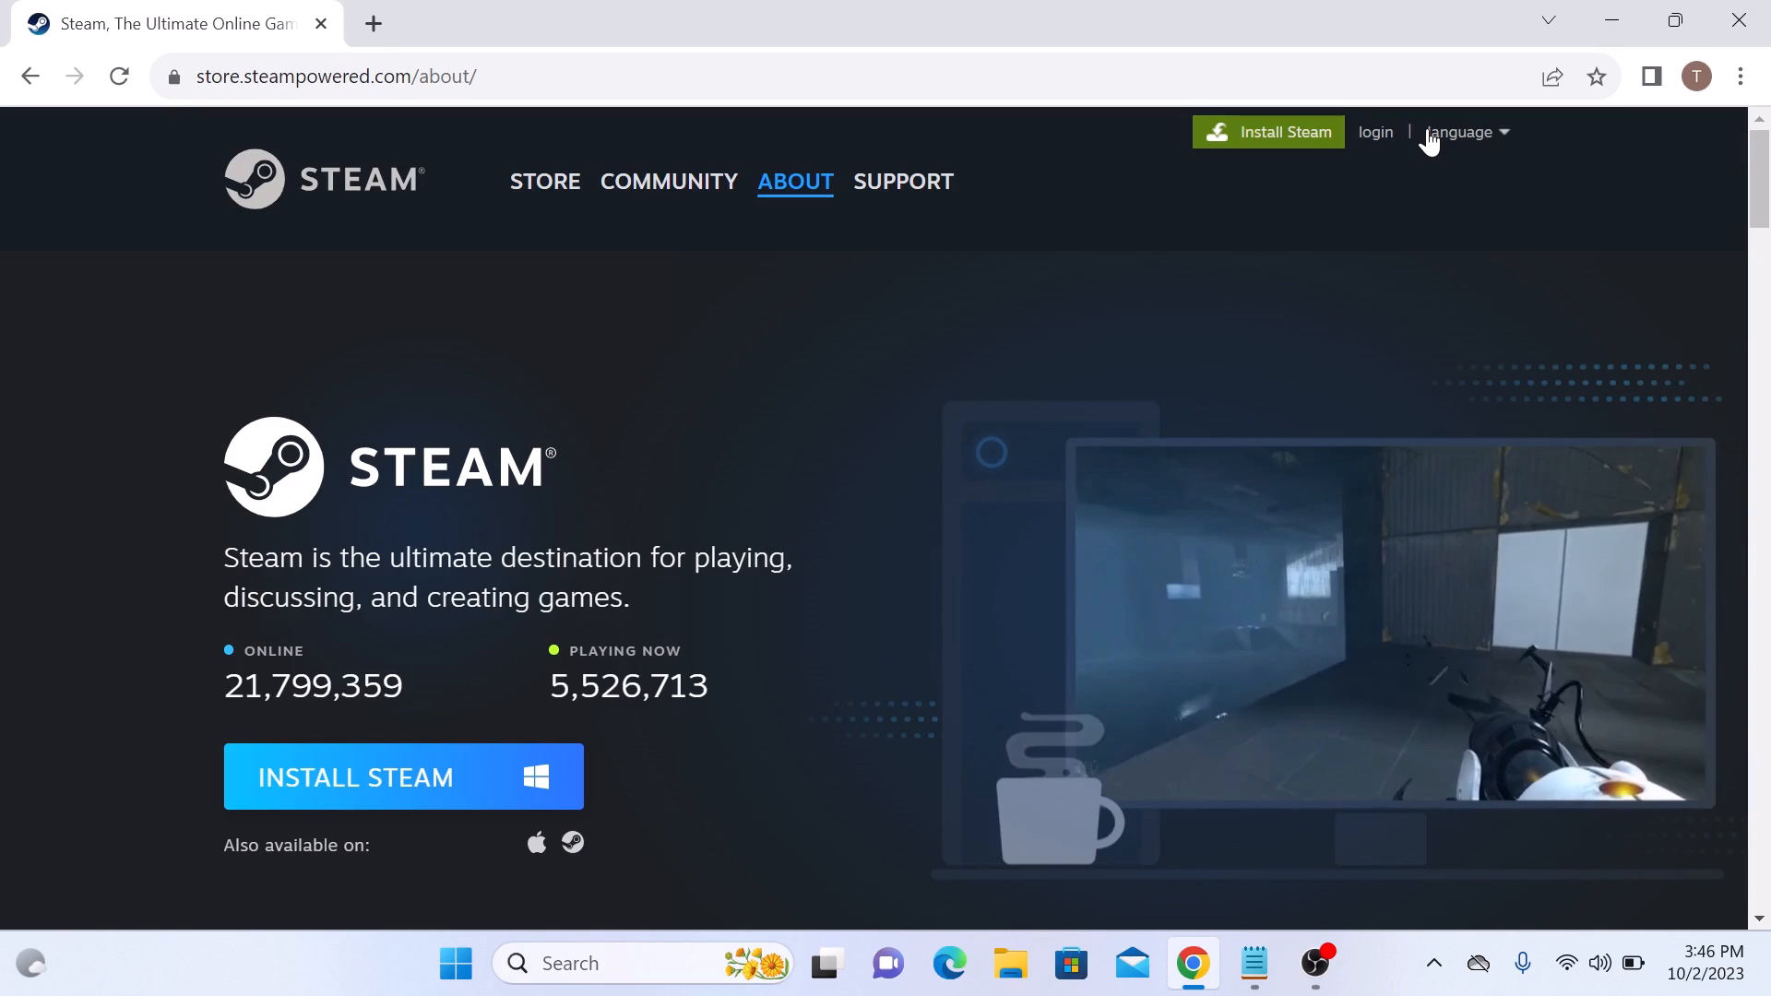
mouse_move(278, 795)
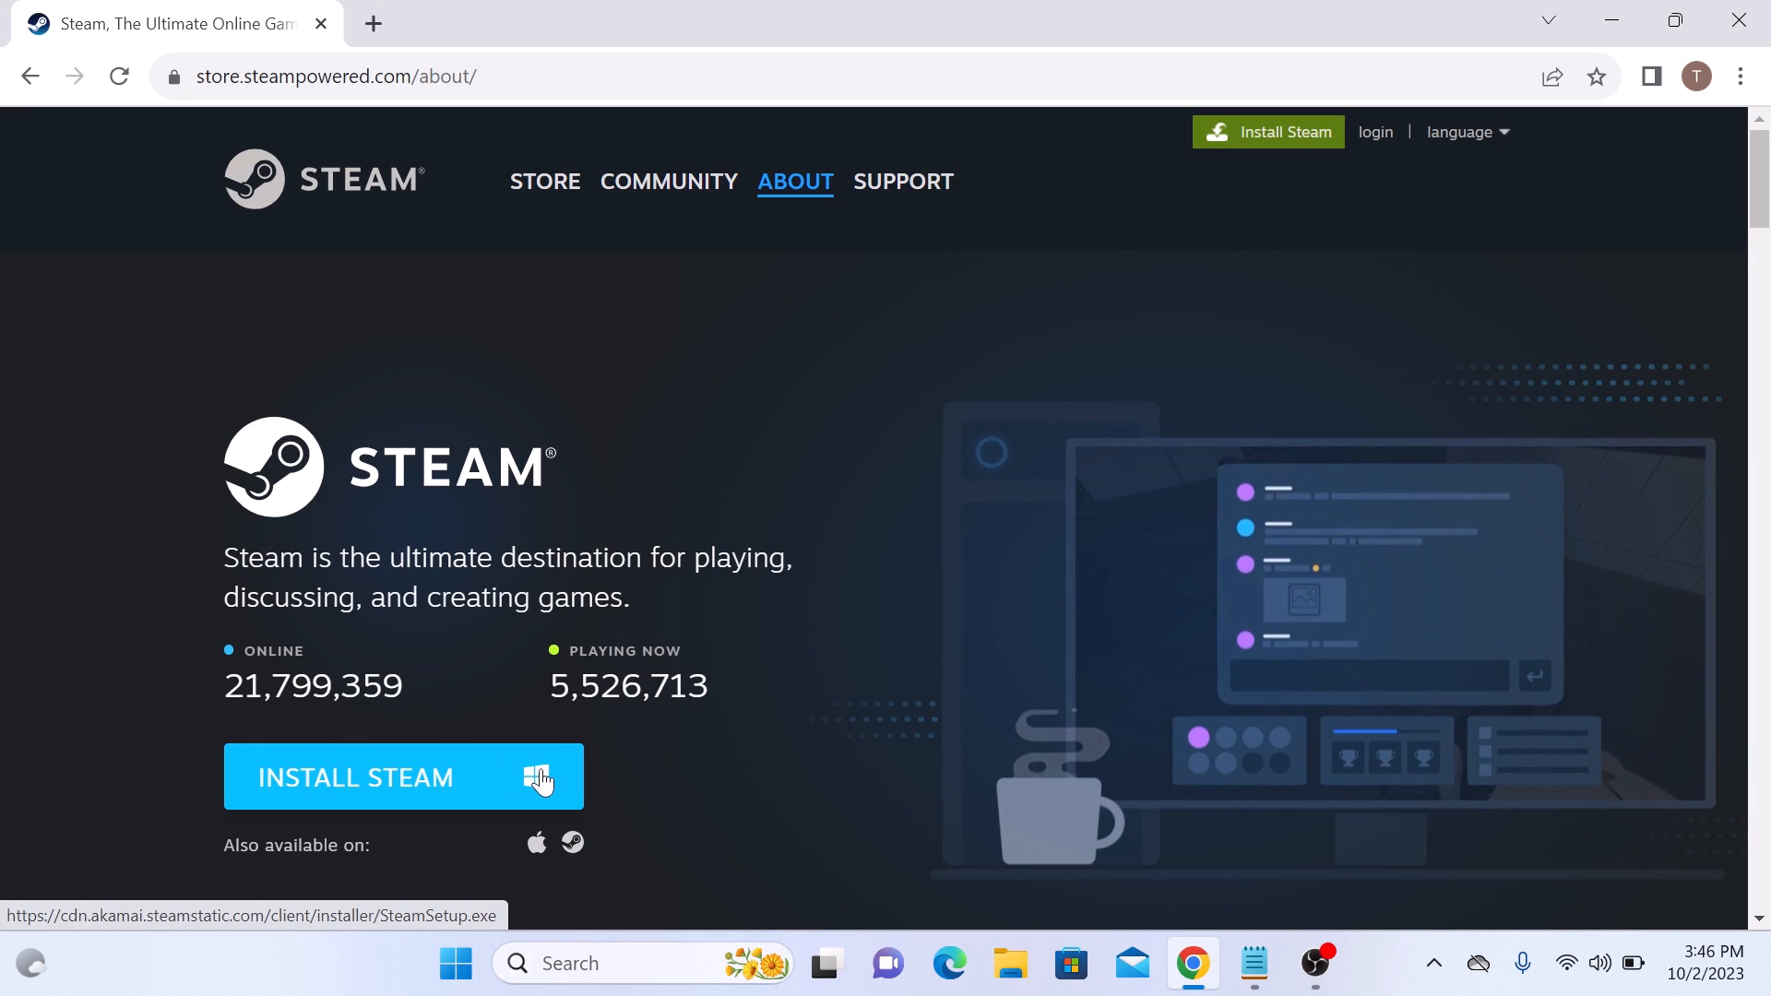
Download SteamSetup.exe and run it from Chrome's downloads.
click(403, 777)
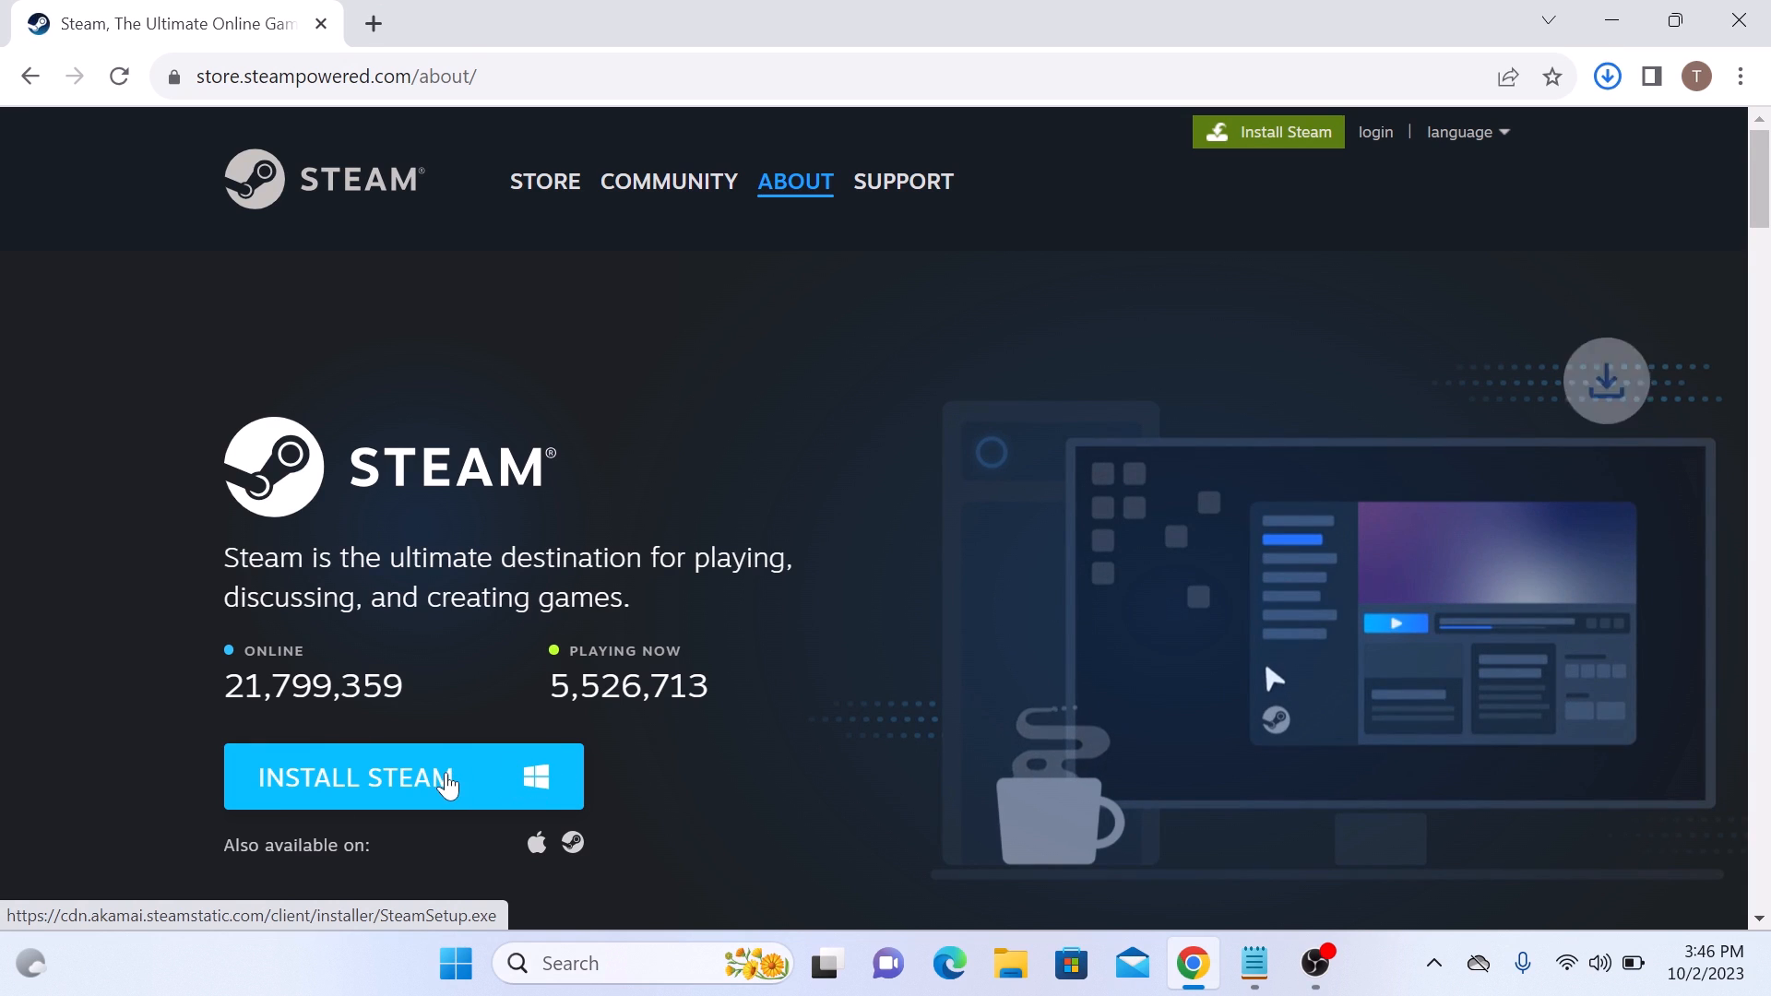
click(402, 777)
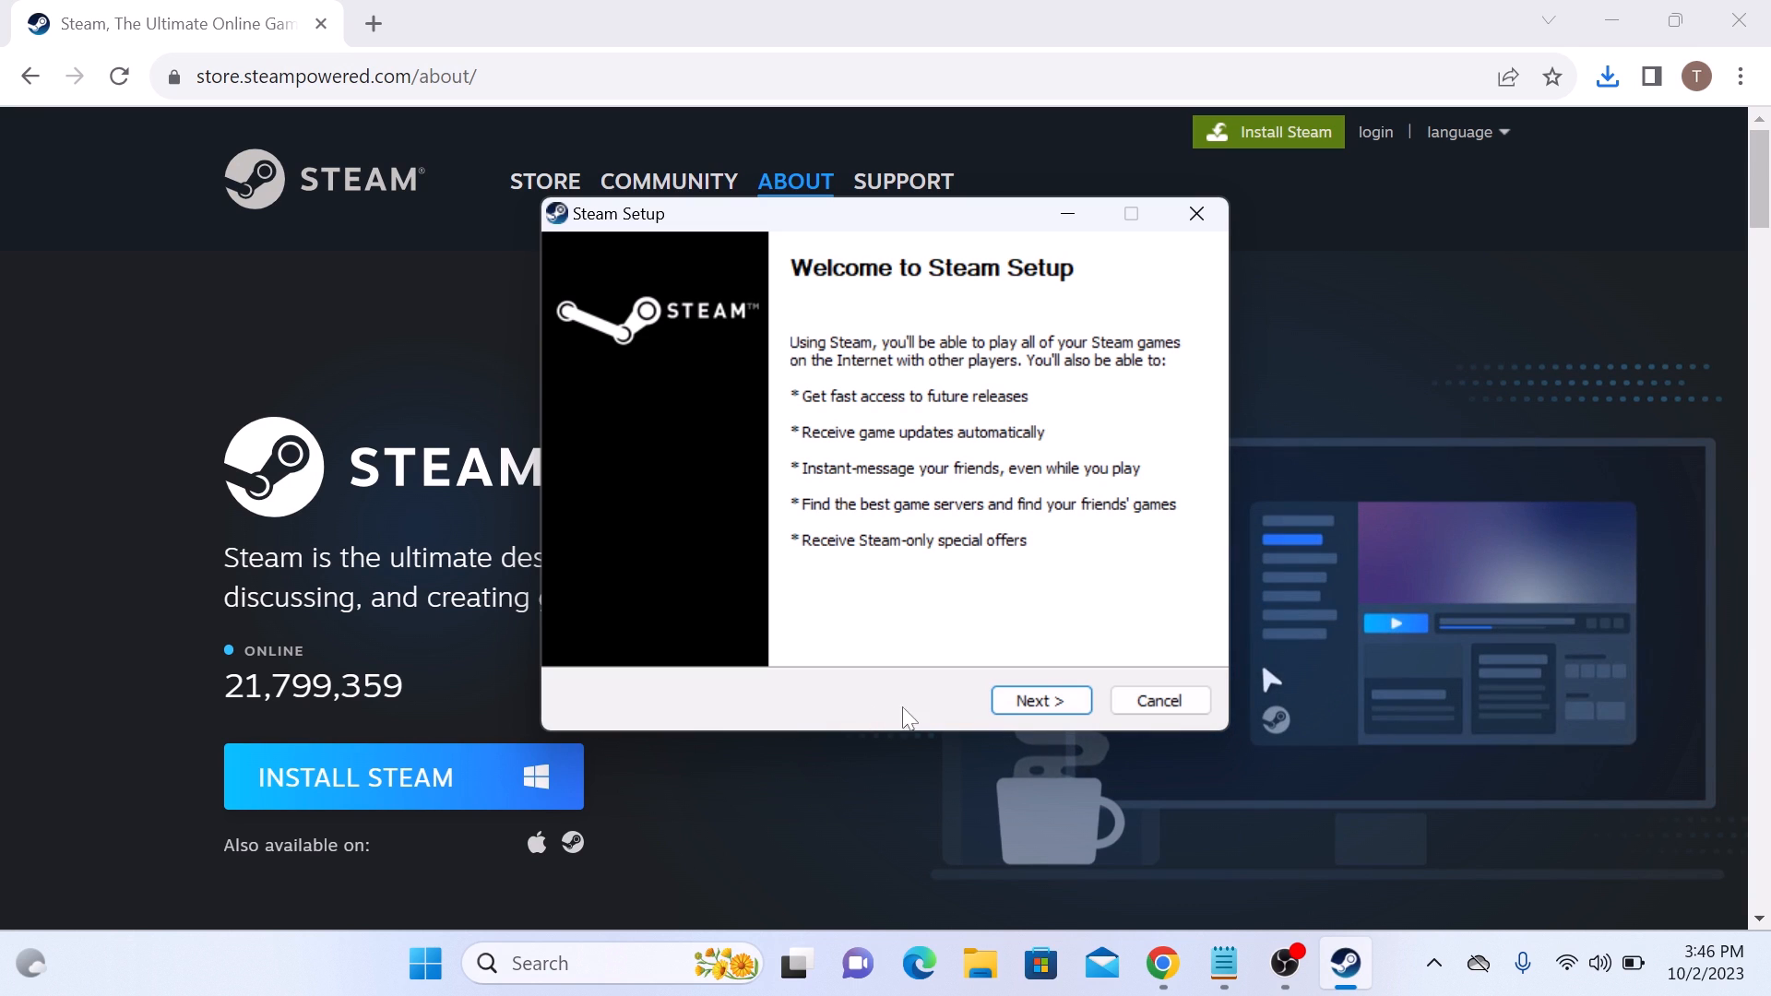
Install Steam in English to the default Program Files (x86)\Steam folder and launch it.
click(1038, 701)
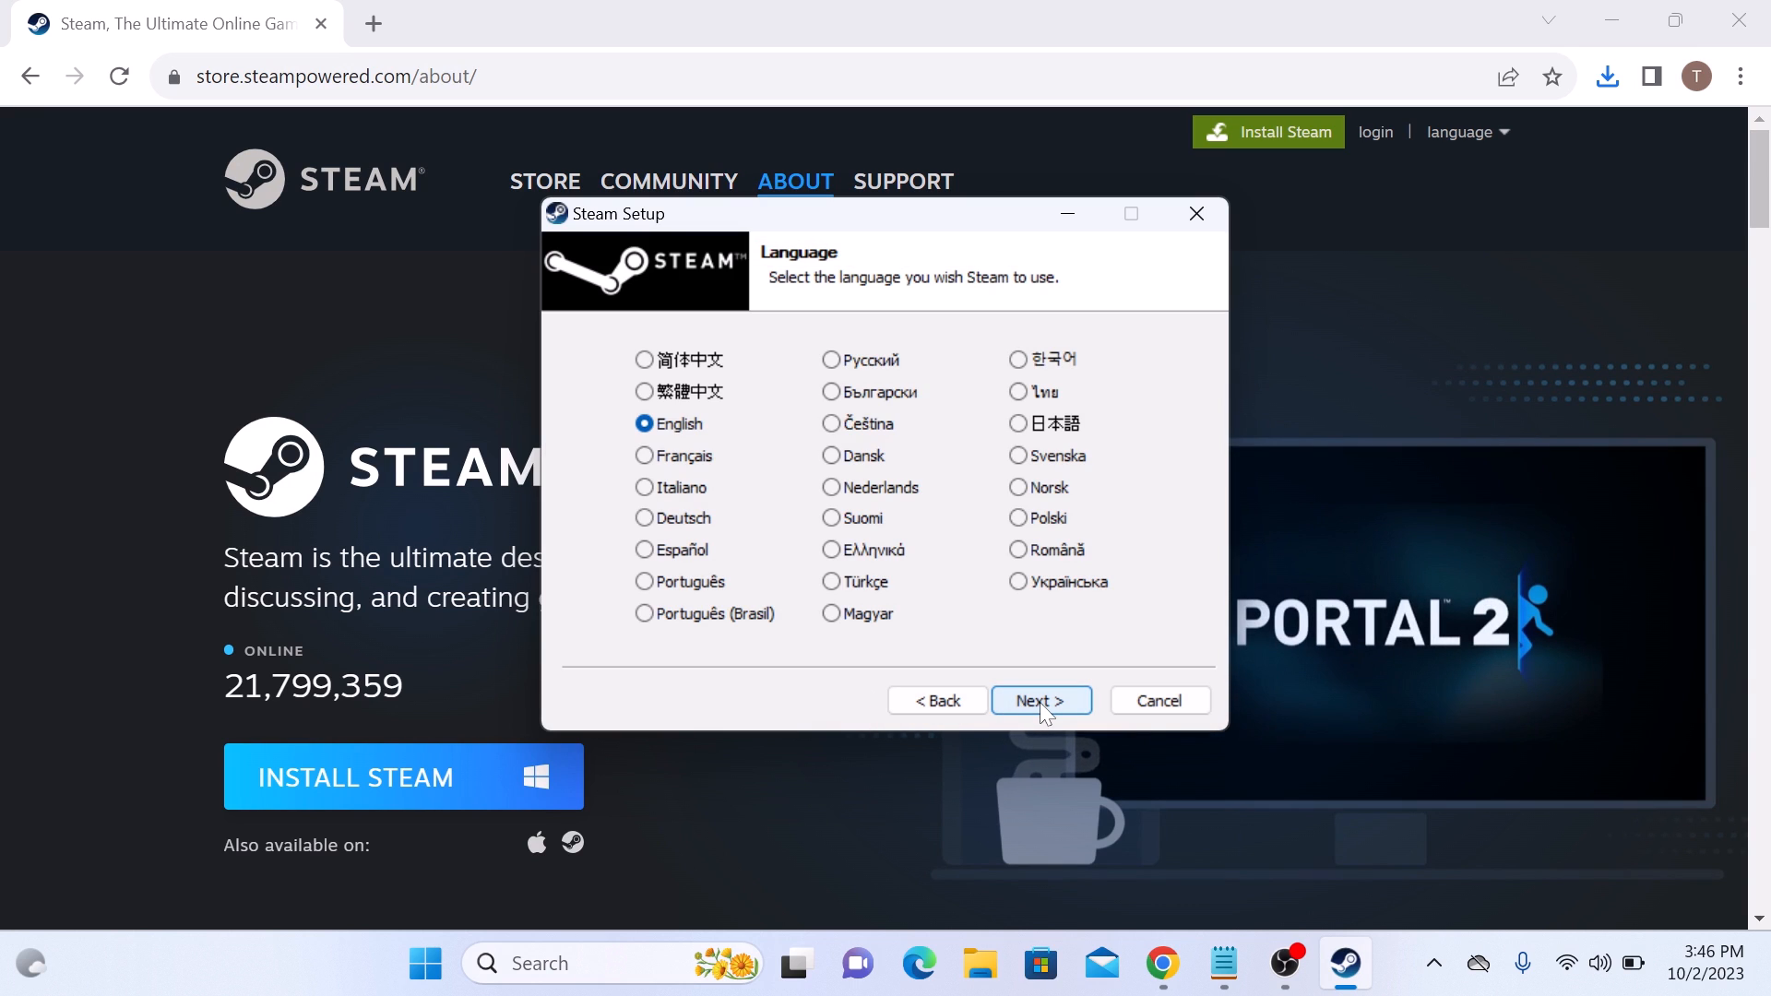
click(1041, 701)
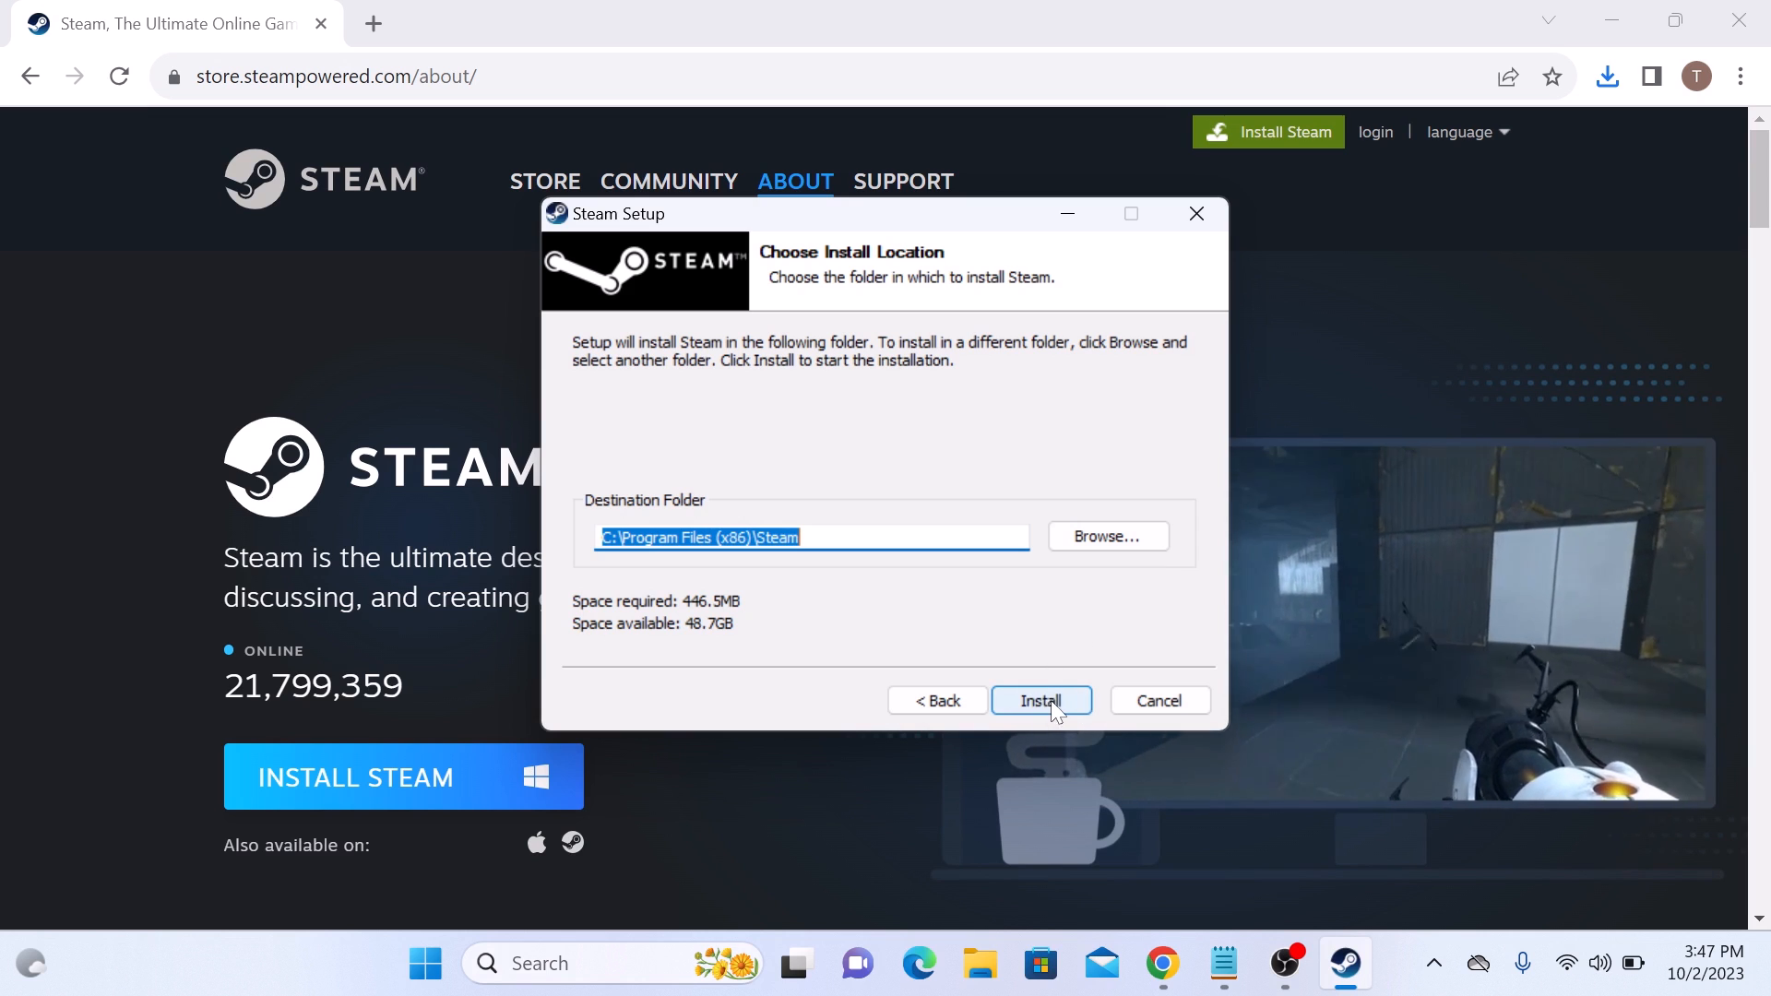
click(1040, 702)
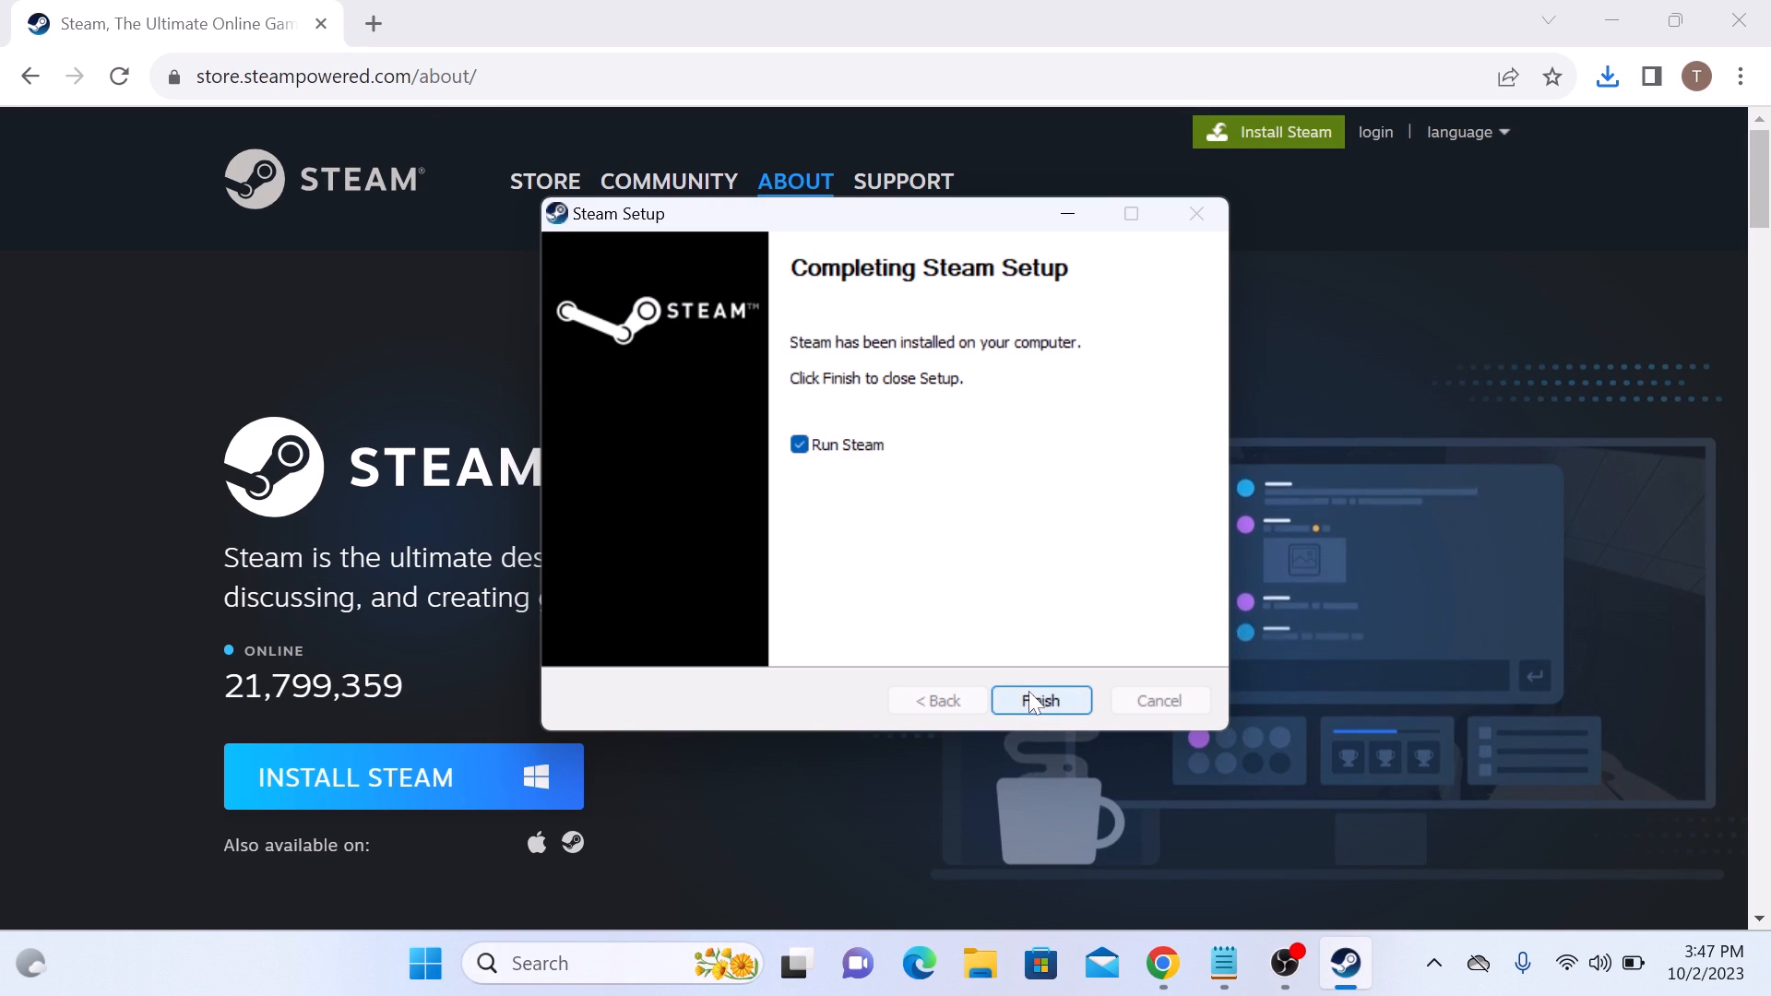
click(1039, 701)
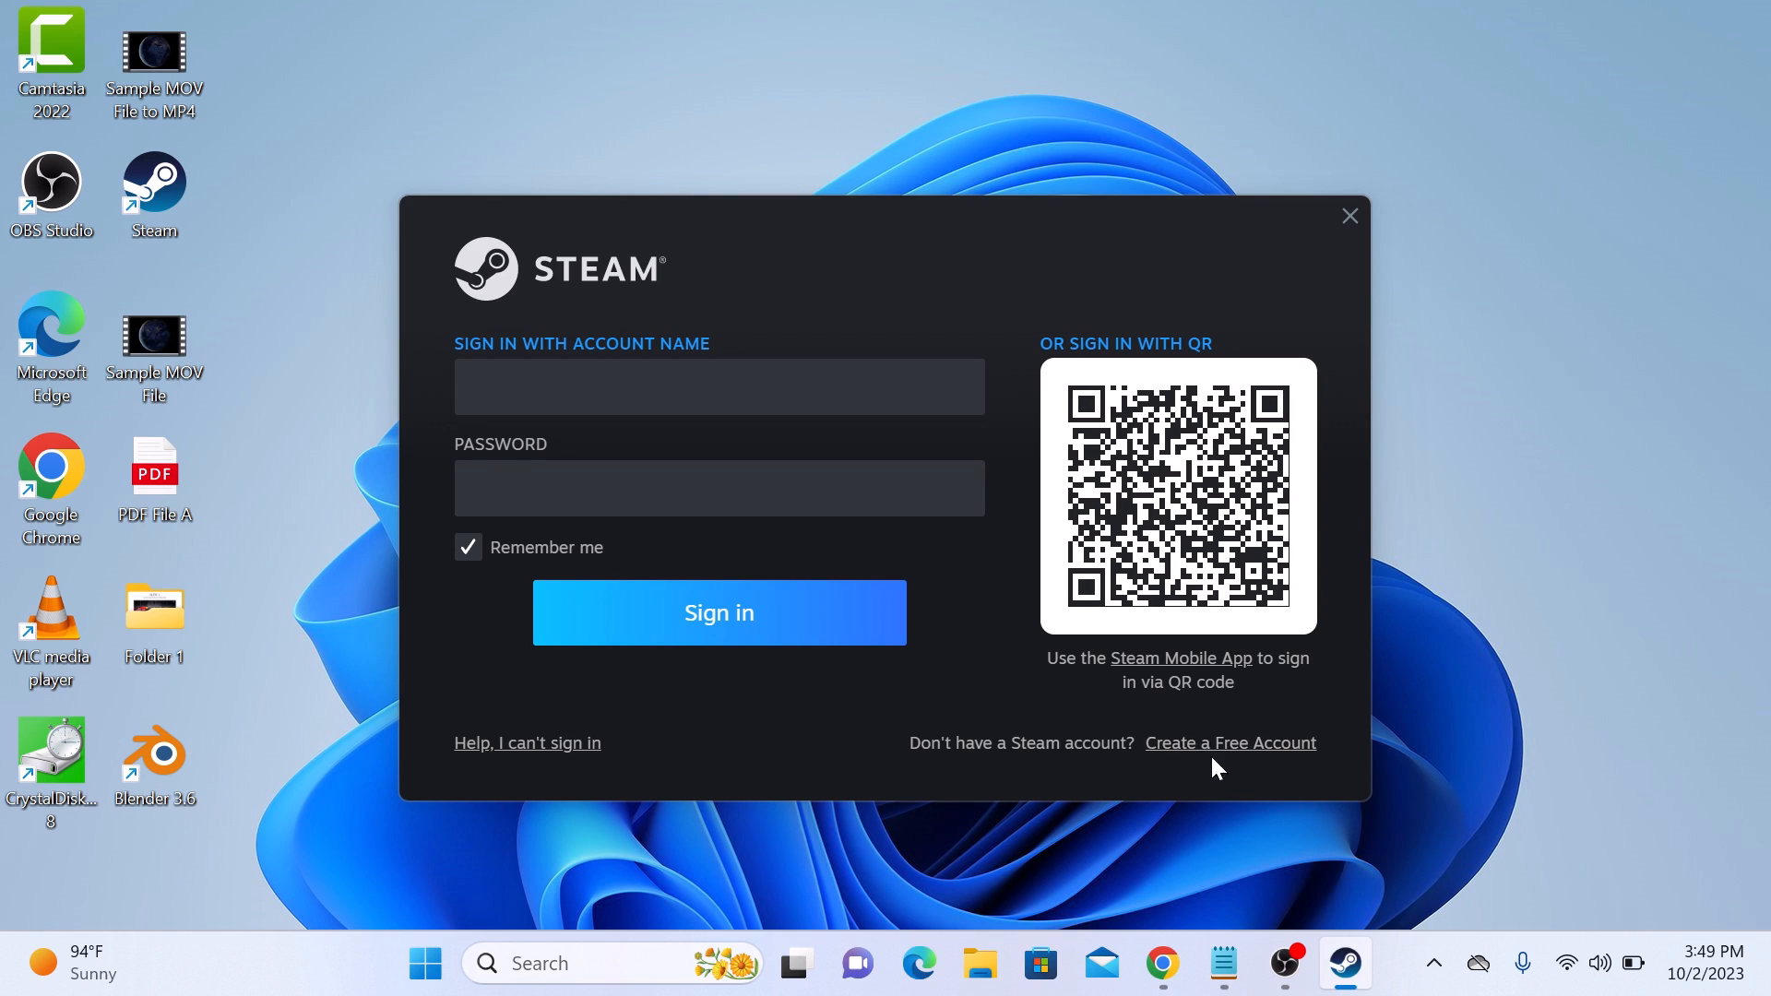
mouse_move(1236, 755)
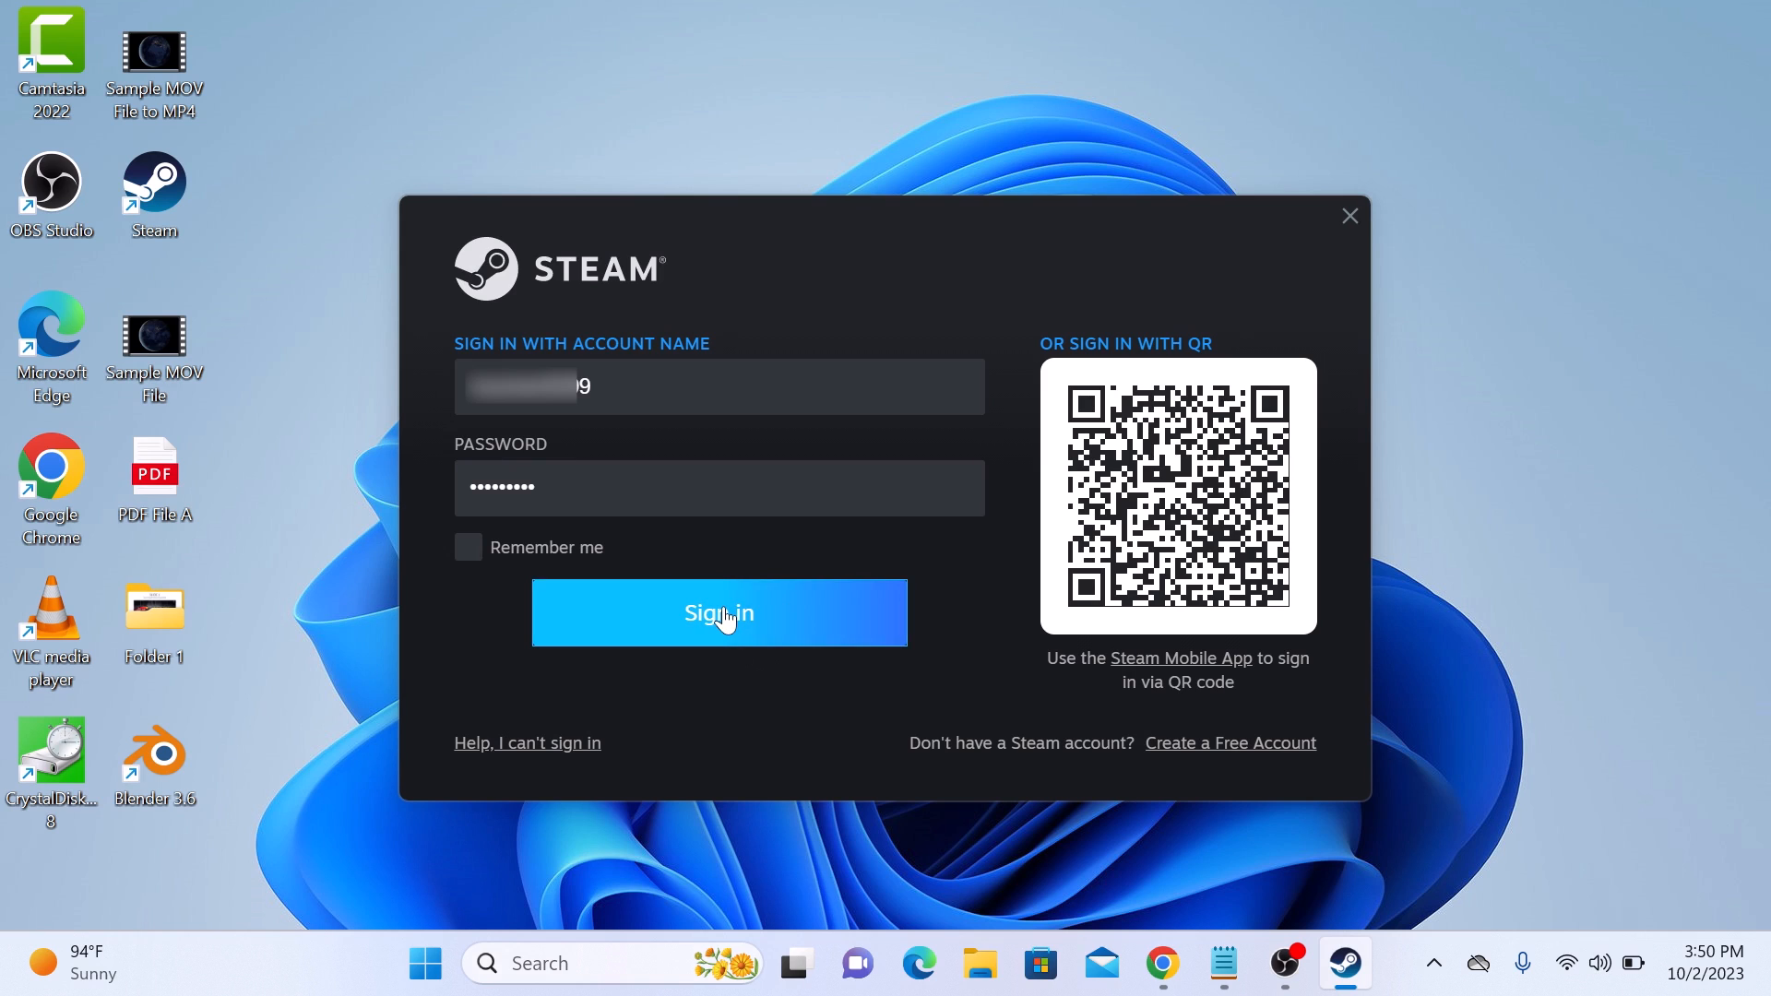
Sign in to Steam with the entered credentials without being remembered on this computer.
click(718, 613)
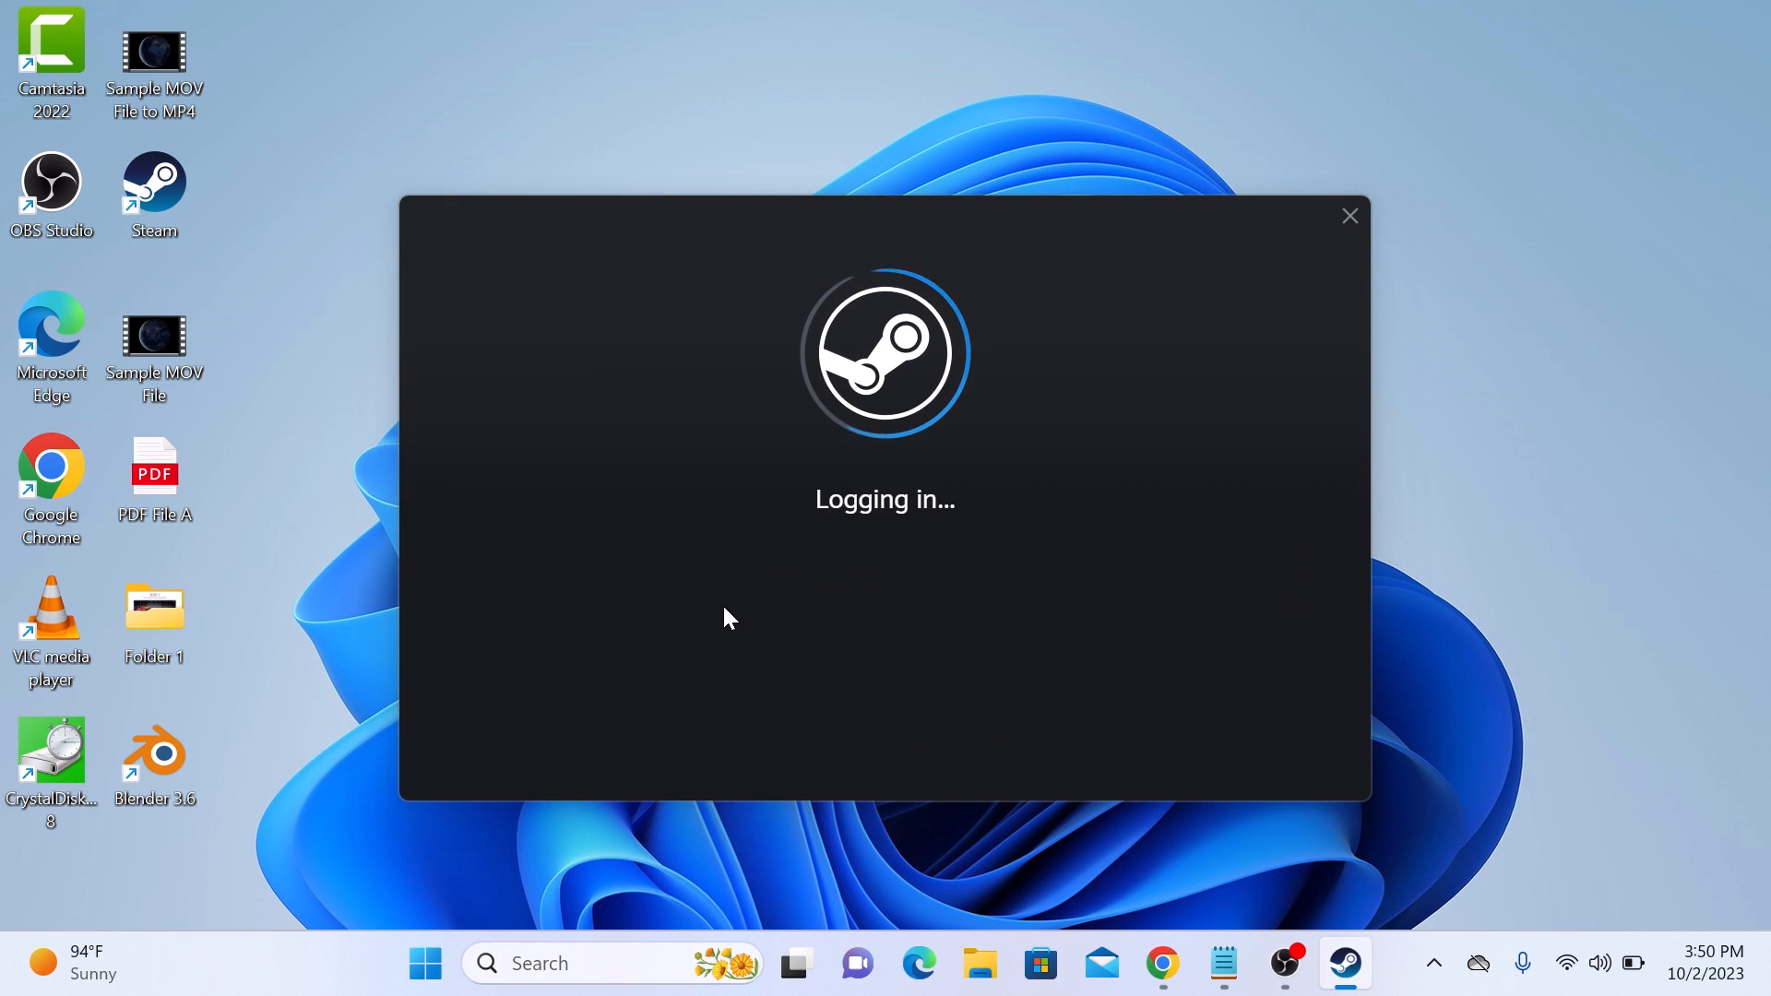